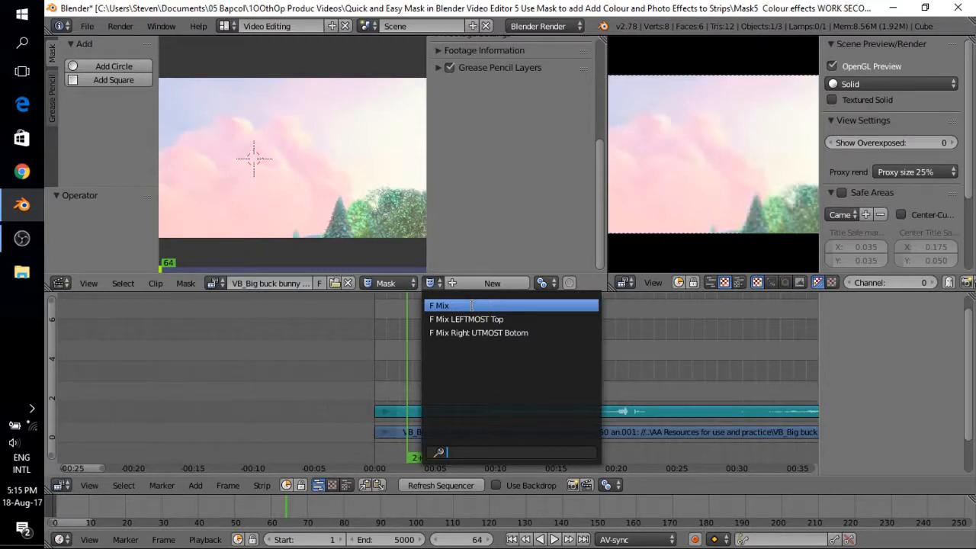
Preview the Mix LEFTMOST Top mask, then load Mix Right UTMOST Botom instead
click(439, 305)
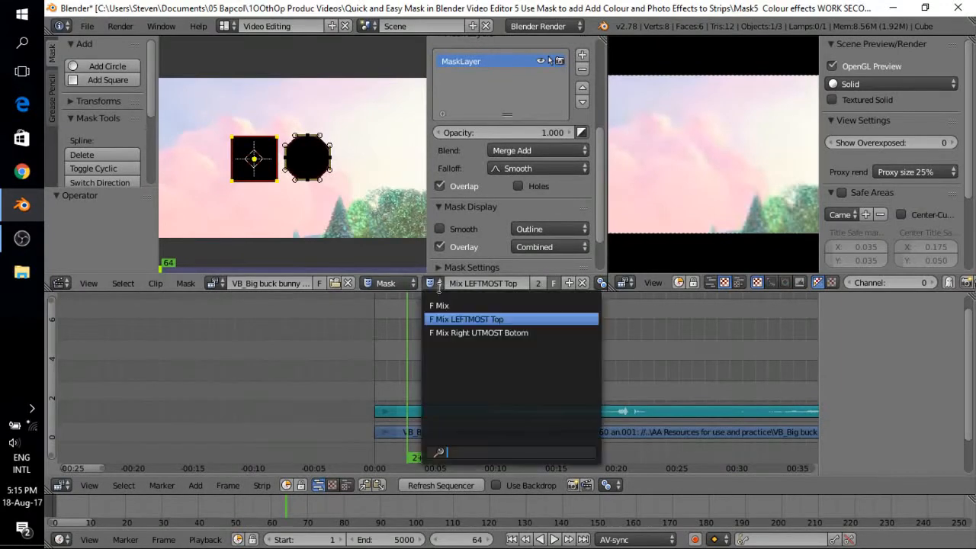
click(478, 332)
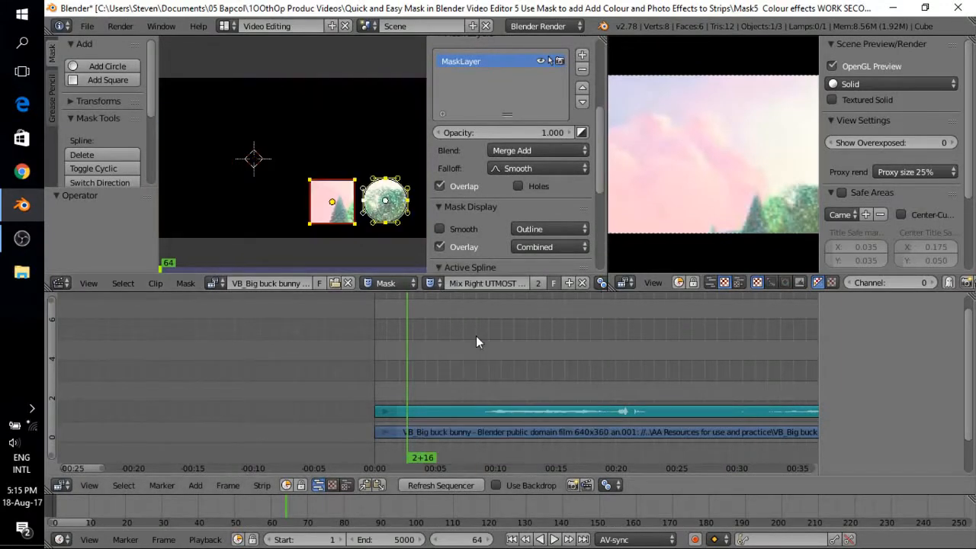
mouse_move(450, 329)
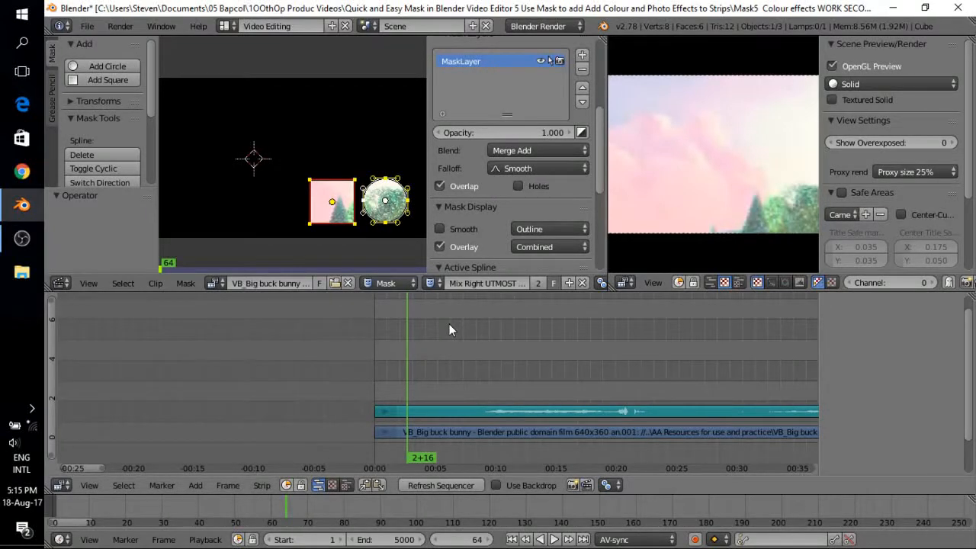
mouse_move(621, 335)
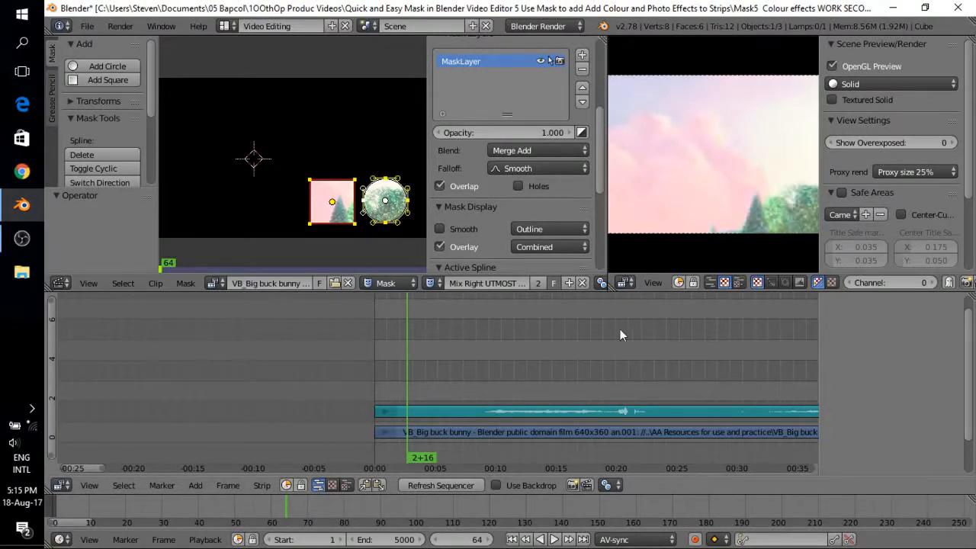
mouse_move(407, 426)
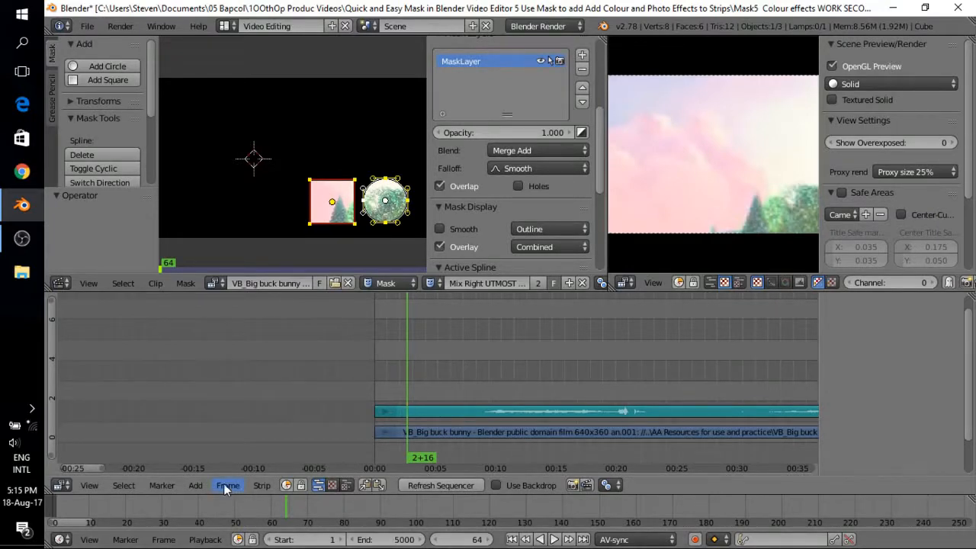
Insert the Mix mask as a sequencer strip at the playhead via Add > Mask
click(195, 484)
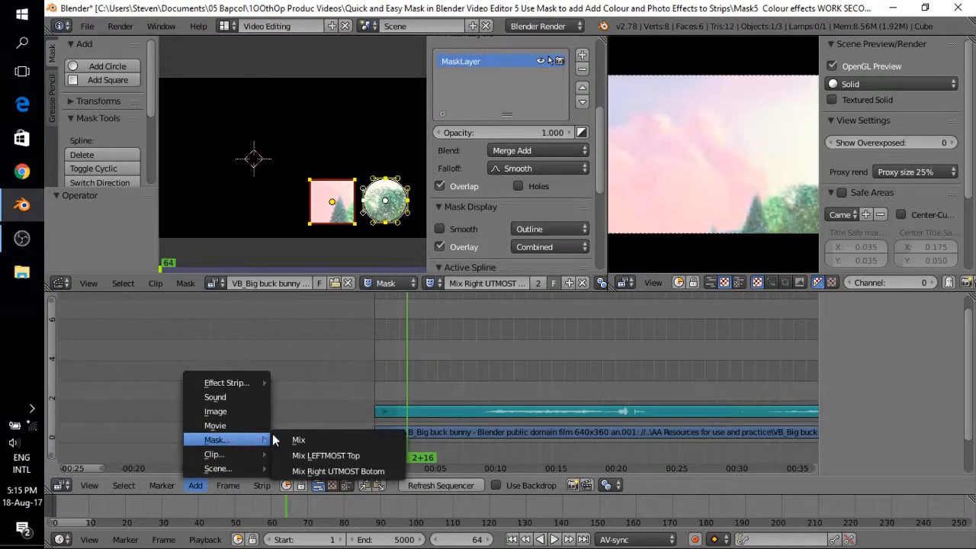
click(298, 439)
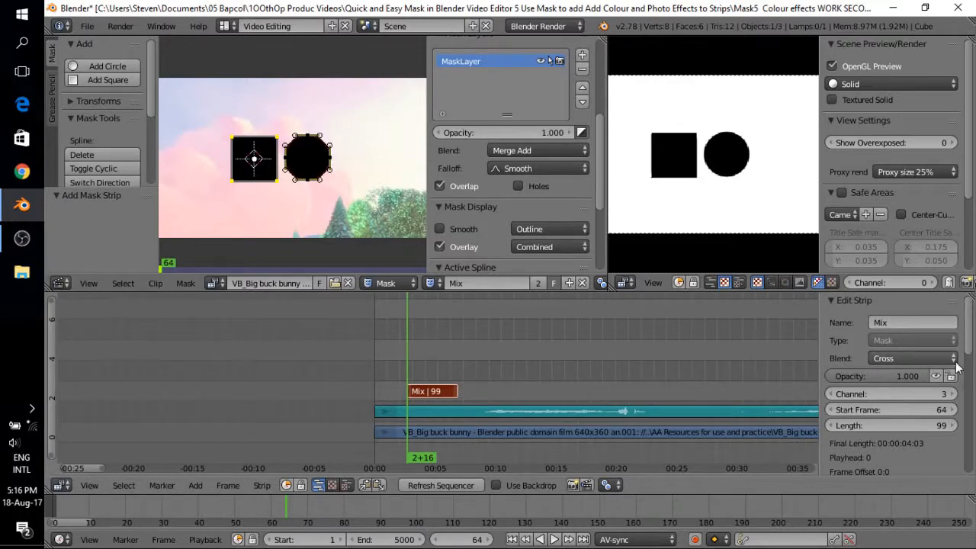
Set the Mix strip's blend mode to Alpha Over with opacity about 0.679
click(910, 359)
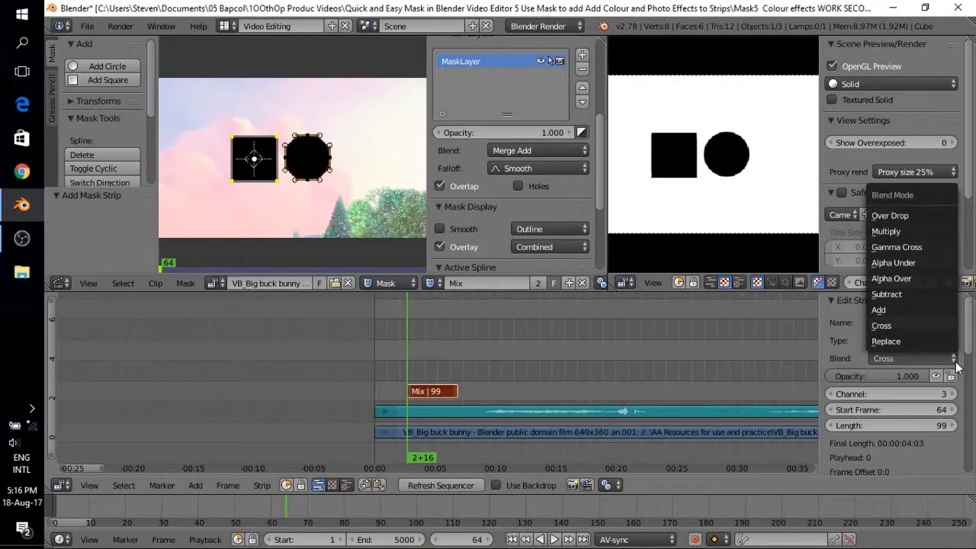
mouse_move(891, 278)
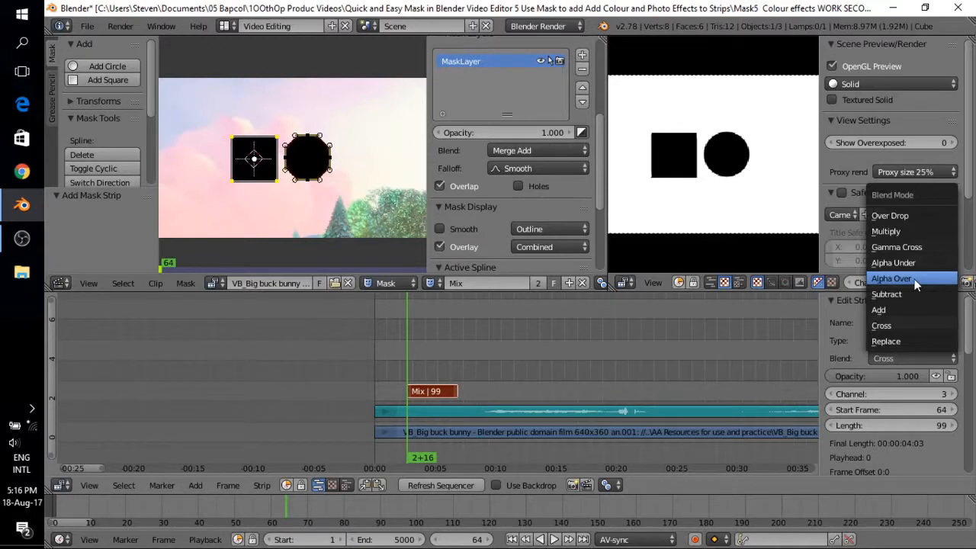
click(890, 278)
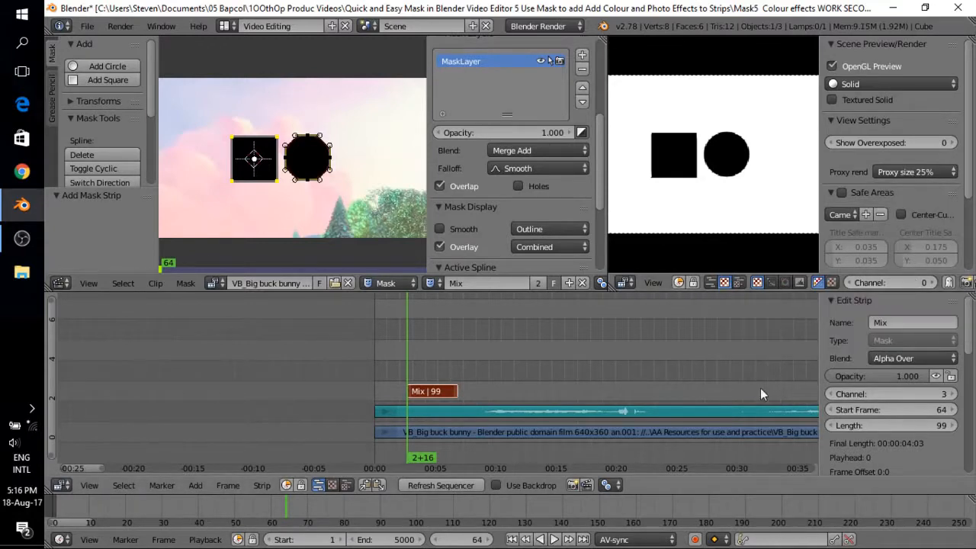
mouse_move(903, 376)
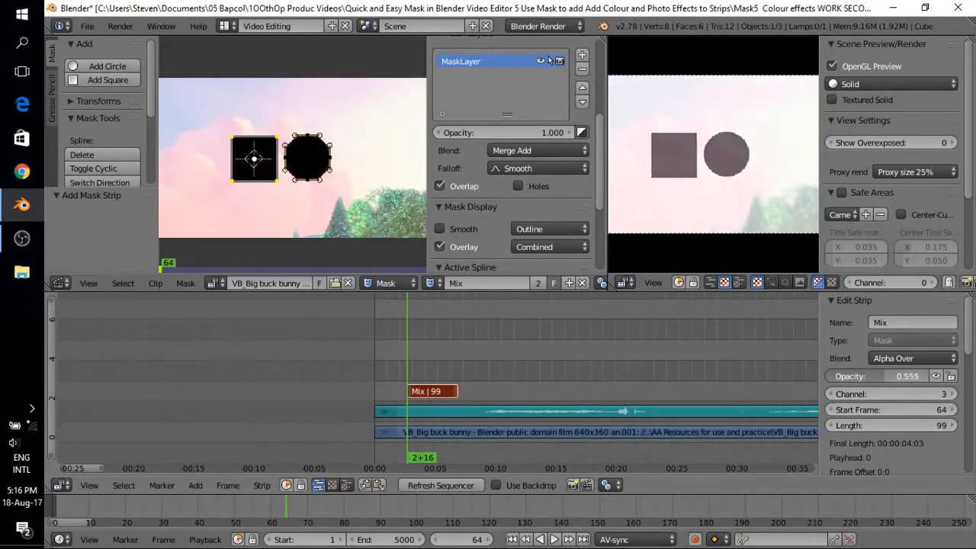
drag(907, 376, 884, 375)
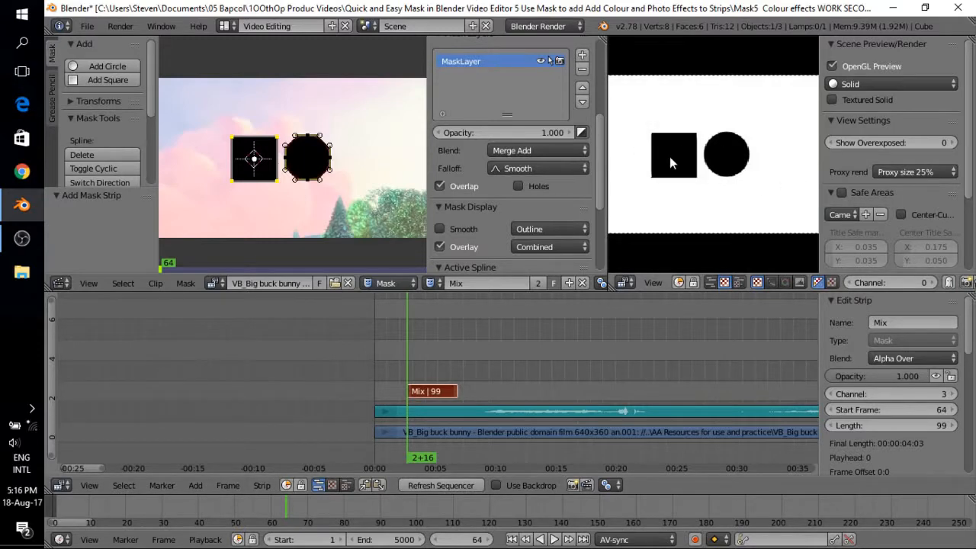
mouse_move(798, 339)
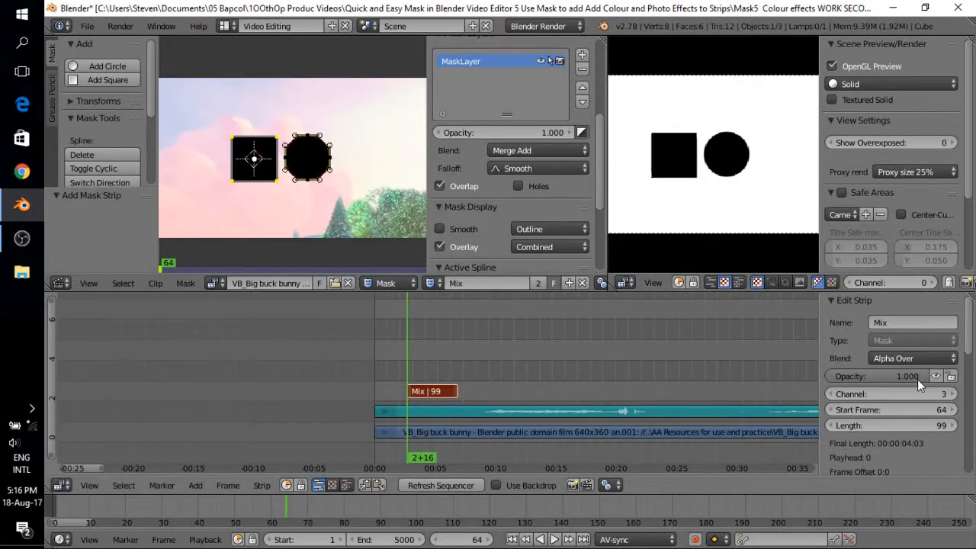
drag(945, 376, 888, 376)
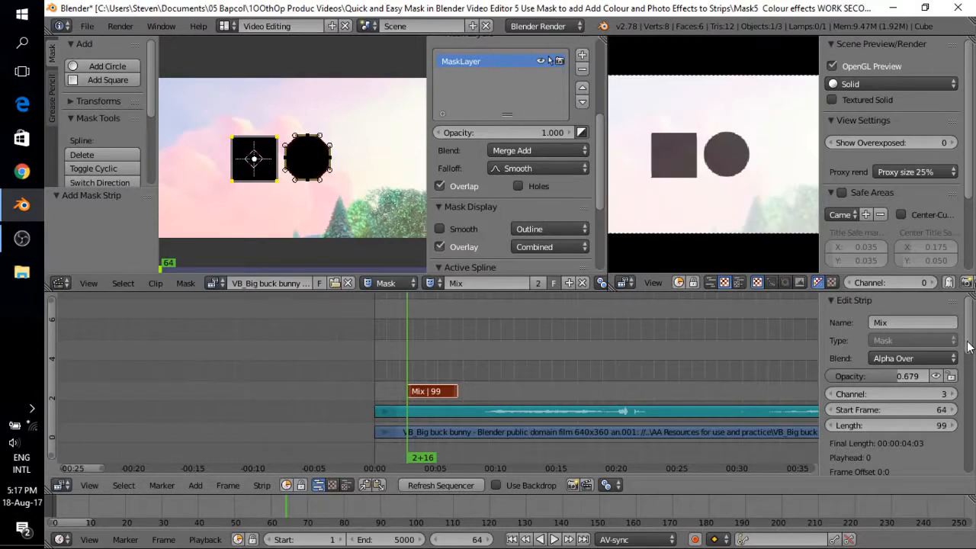
Attach a Color Balance modifier to the Mix strip from the Modifiers panel
scroll(down, 3)
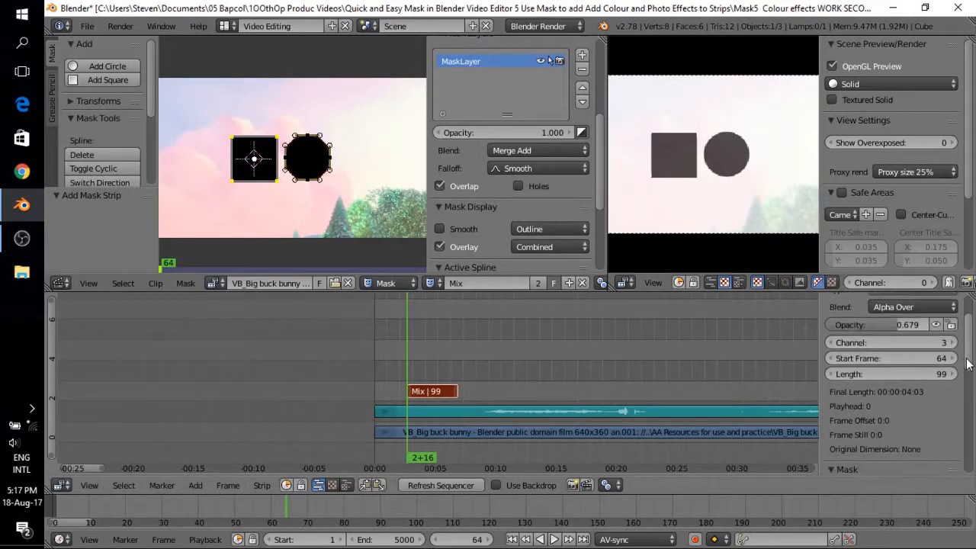
scroll(down, 3)
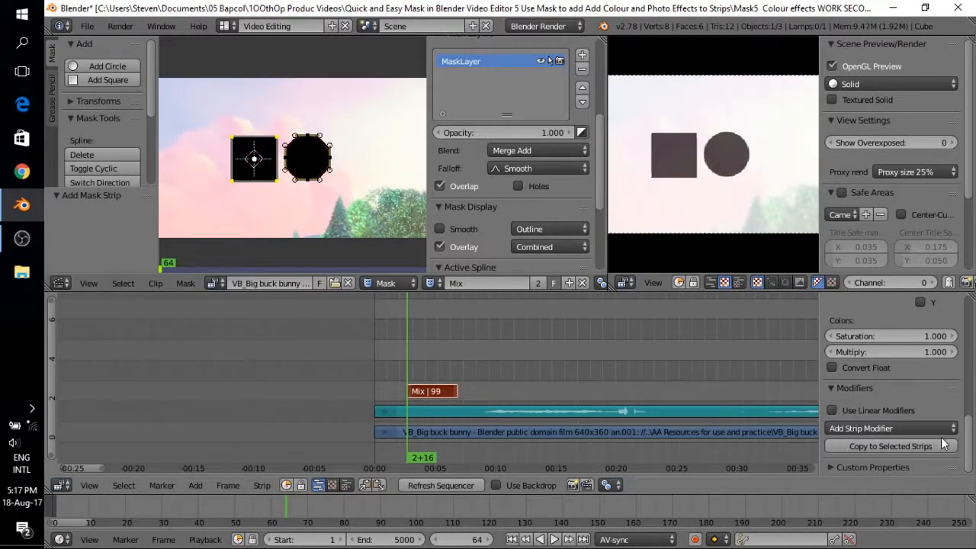
click(890, 428)
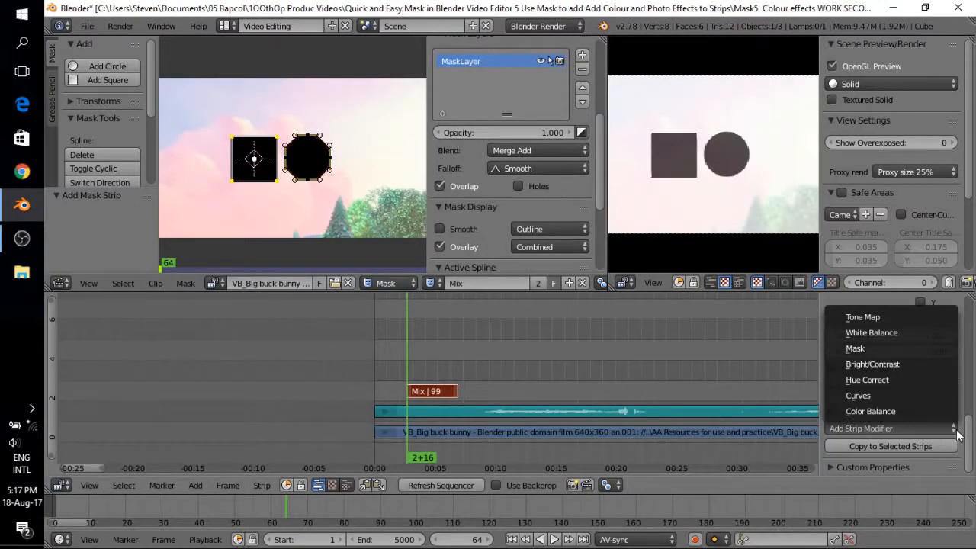
mouse_move(870, 411)
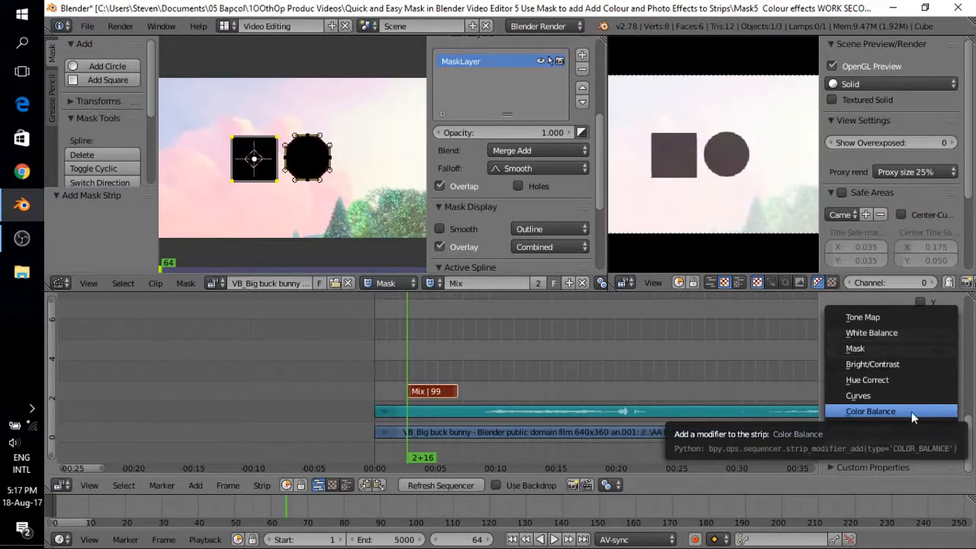
click(869, 411)
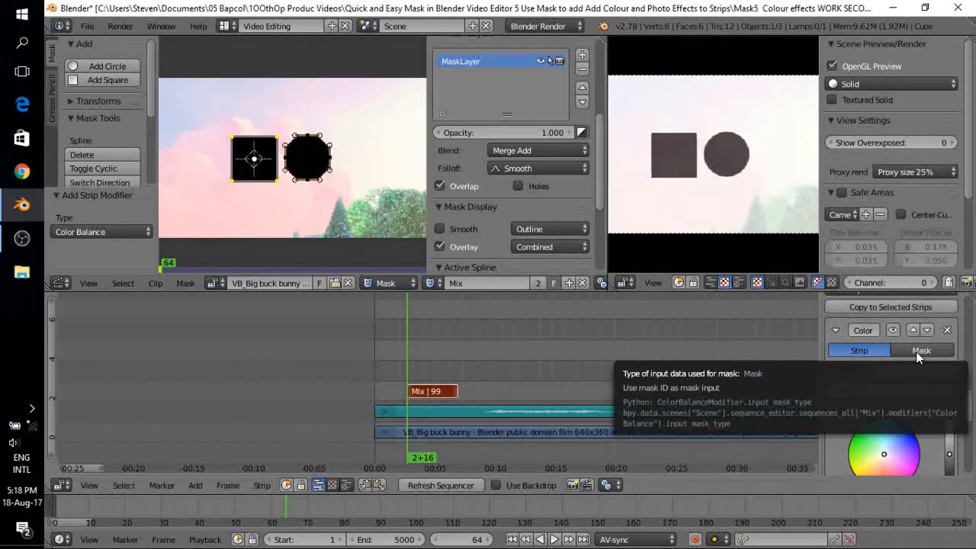
Set the Color Balance modifier's input to Mask, using the Mix mask
click(920, 350)
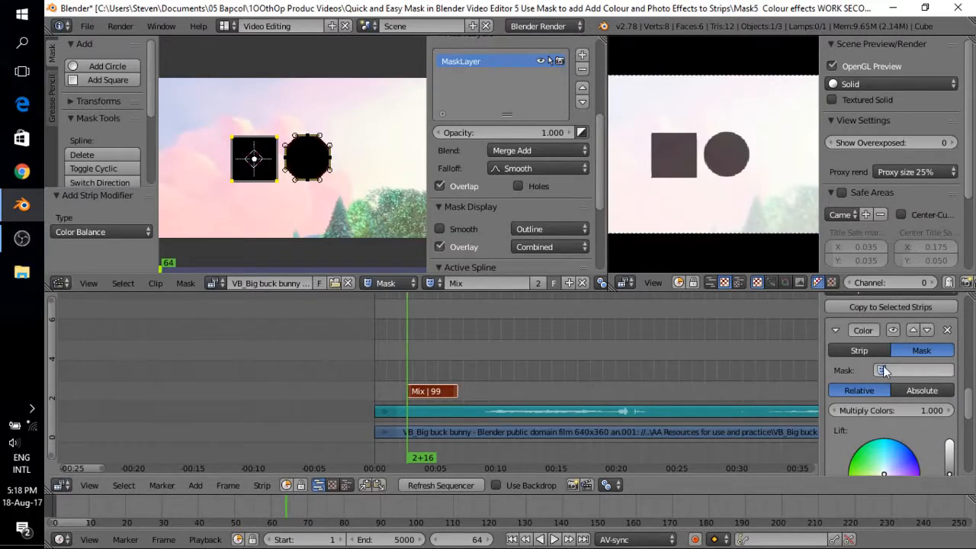
click(882, 369)
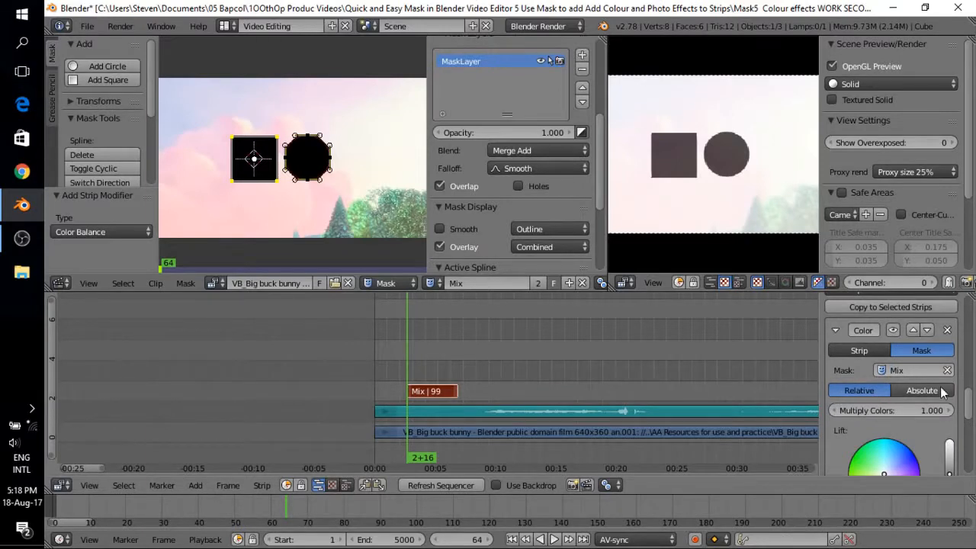
click(922, 390)
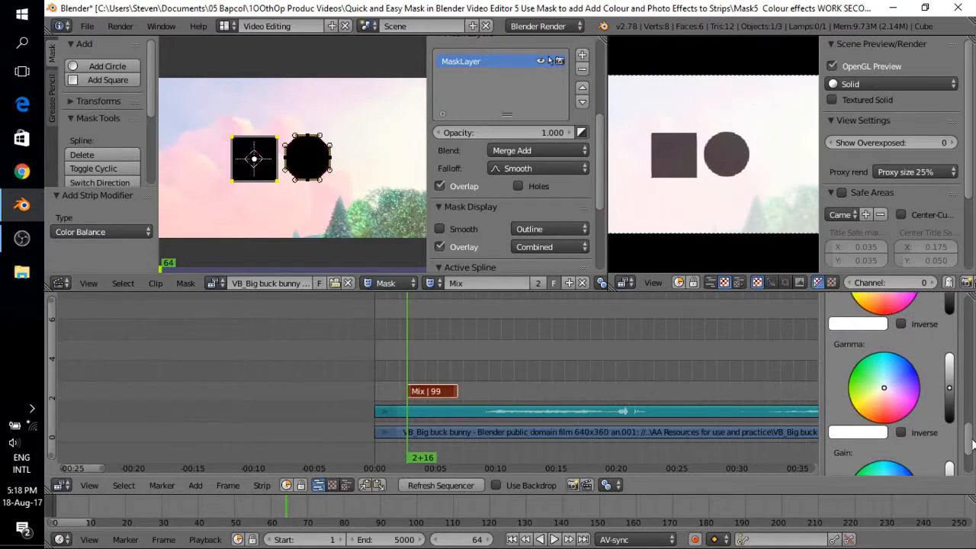
scroll(down, 3)
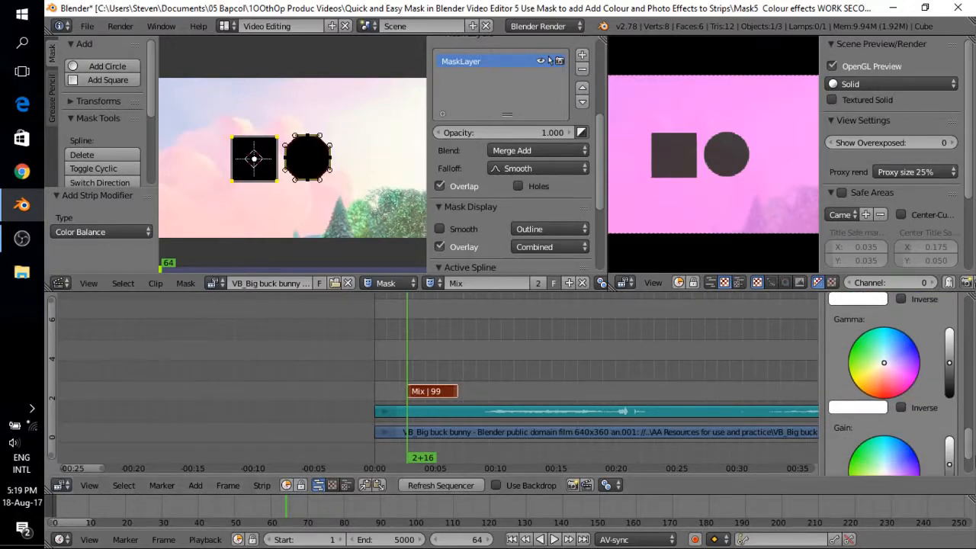
Adjust the Mix strip's opacity slider, leaving the strip at full opacity
scroll(down, 3)
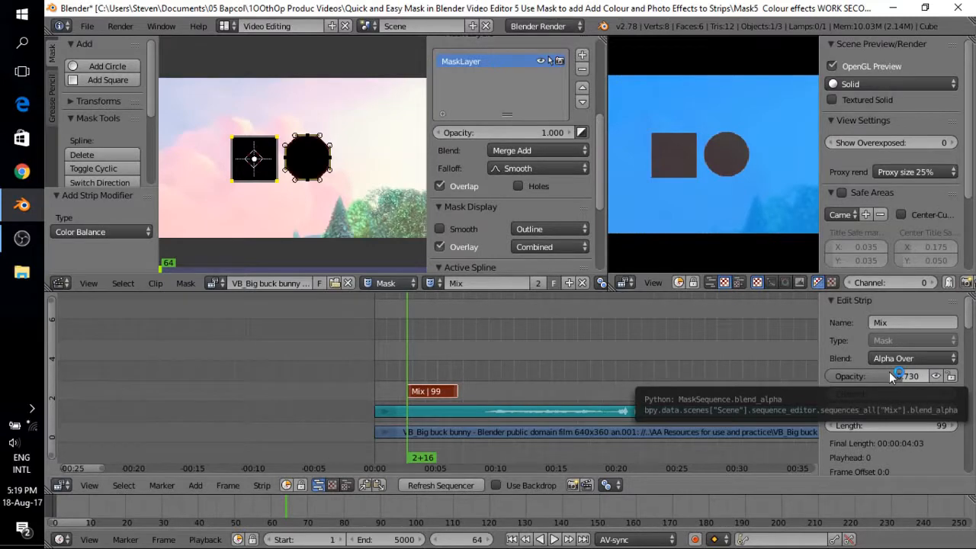
drag(914, 375, 884, 376)
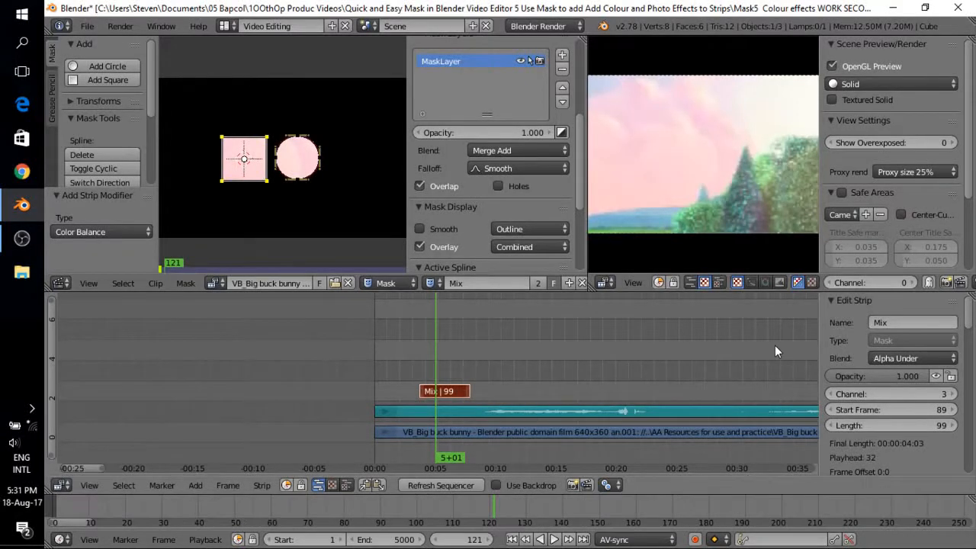
mouse_move(861, 299)
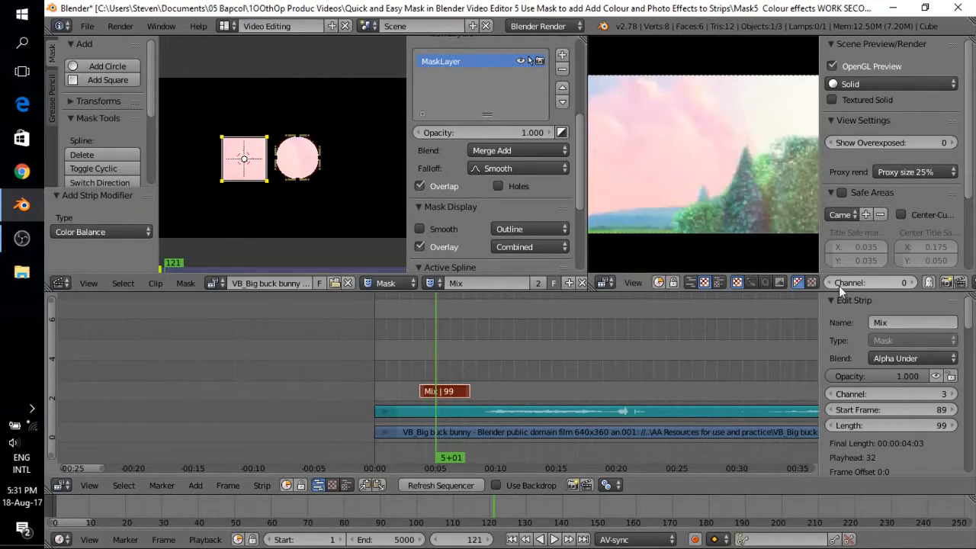
mouse_move(831, 366)
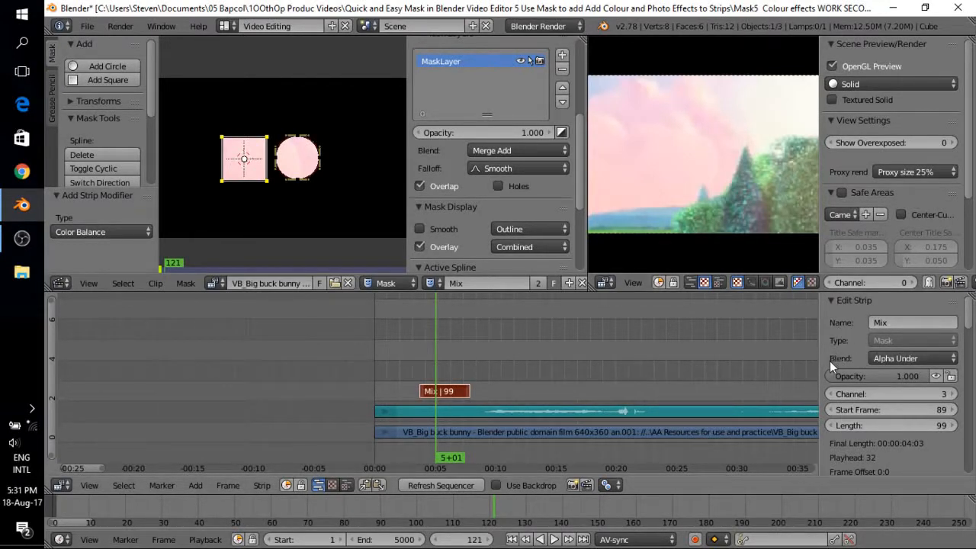
Switch the Mix strip's blend mode to Subtract with opacity around 0.72
click(911, 358)
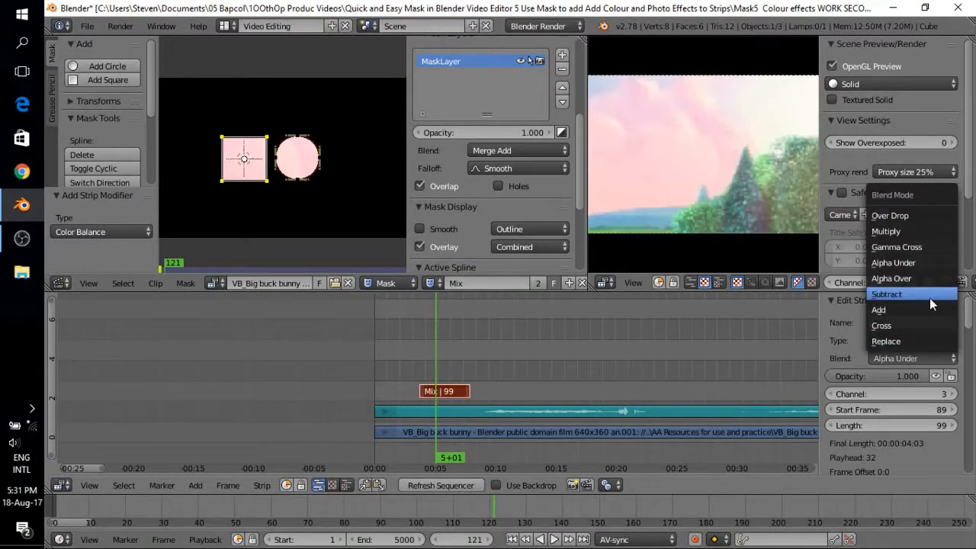
click(886, 293)
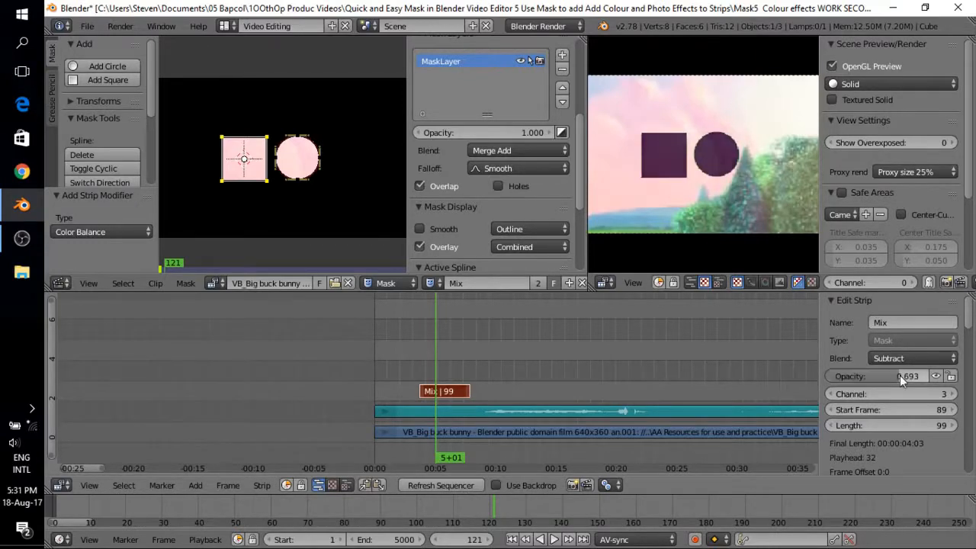
scroll(down, 3)
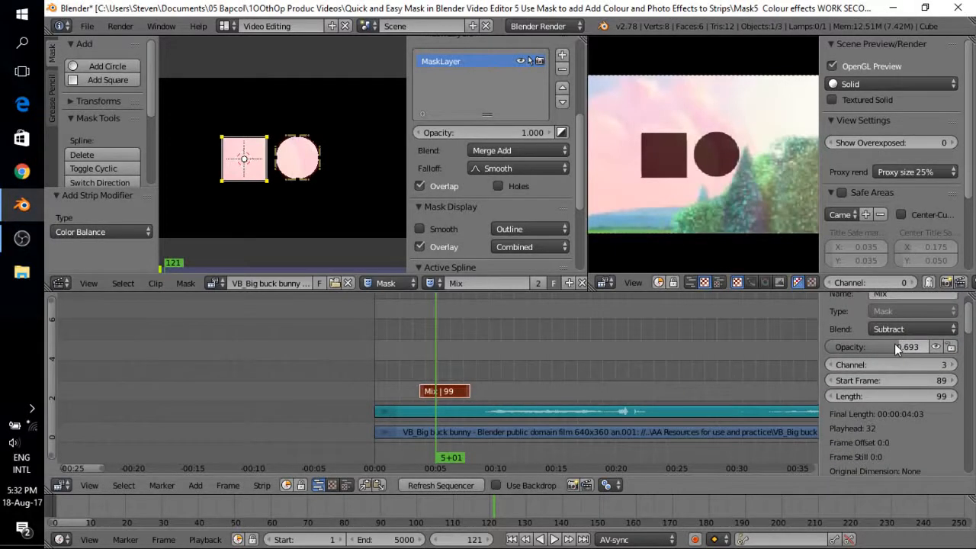
drag(907, 347, 877, 346)
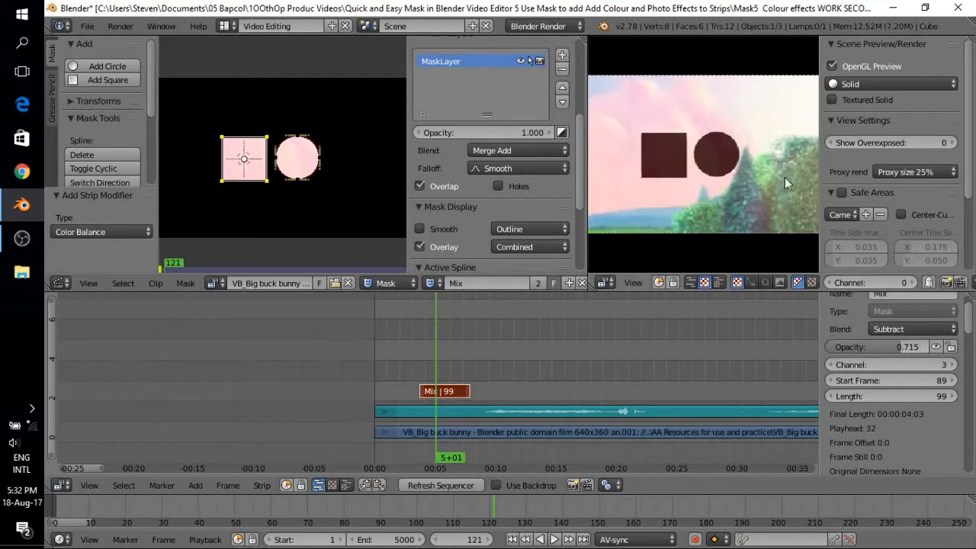
mouse_move(781, 224)
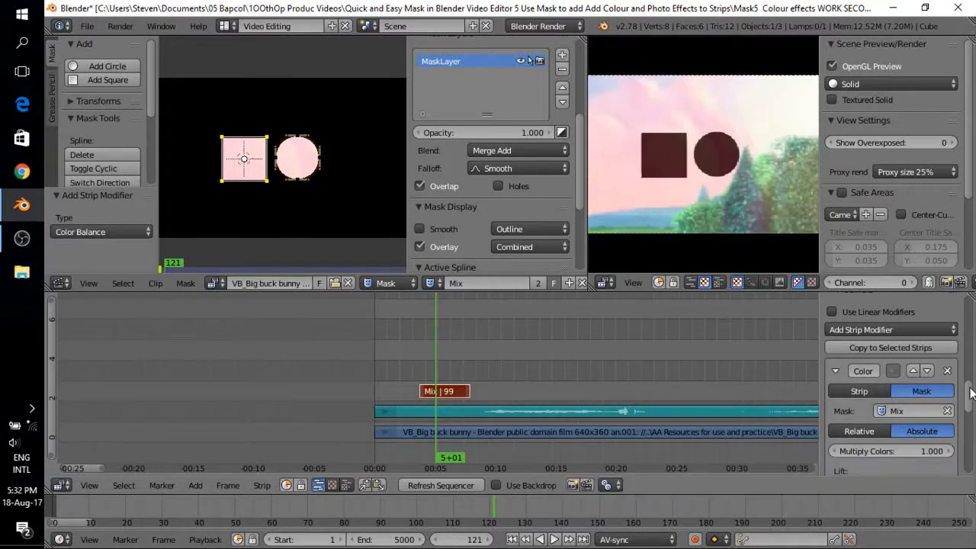
Scroll down the modifier panel to reach the Color Balance color wheels
scroll(down, 3)
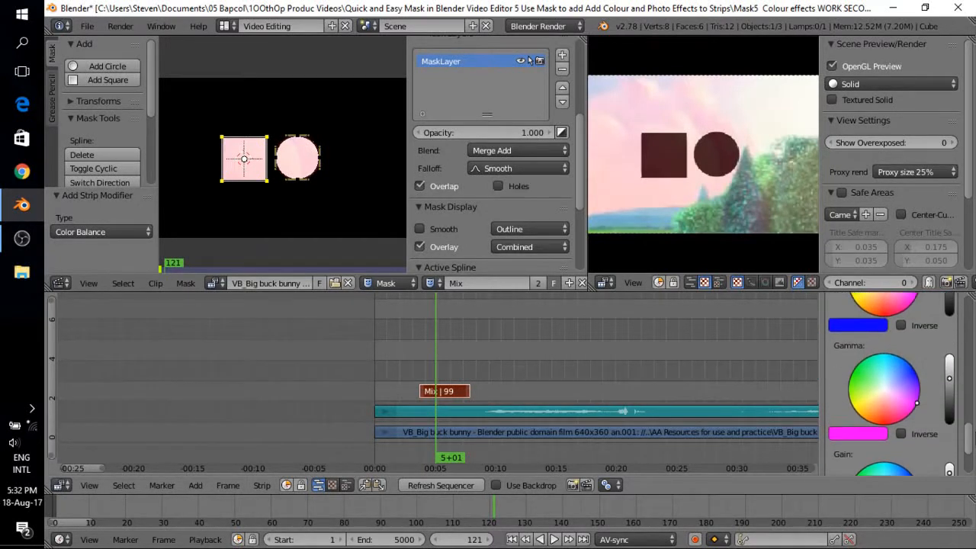
scroll(down, 3)
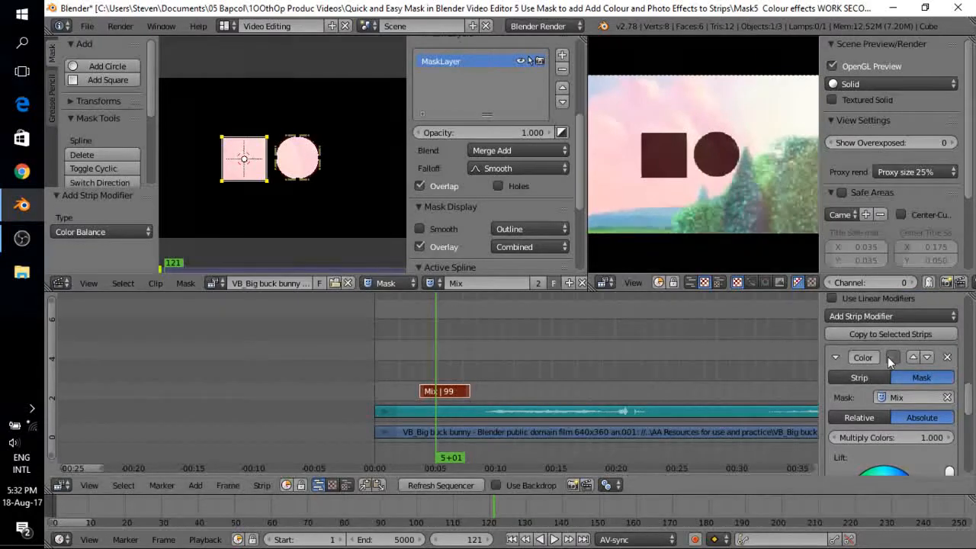
mouse_move(892, 356)
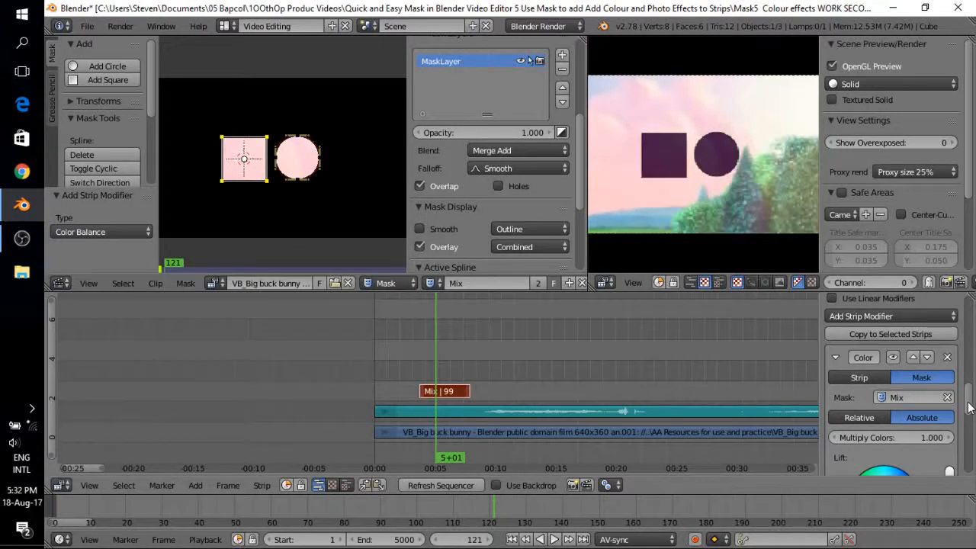
scroll(down, 3)
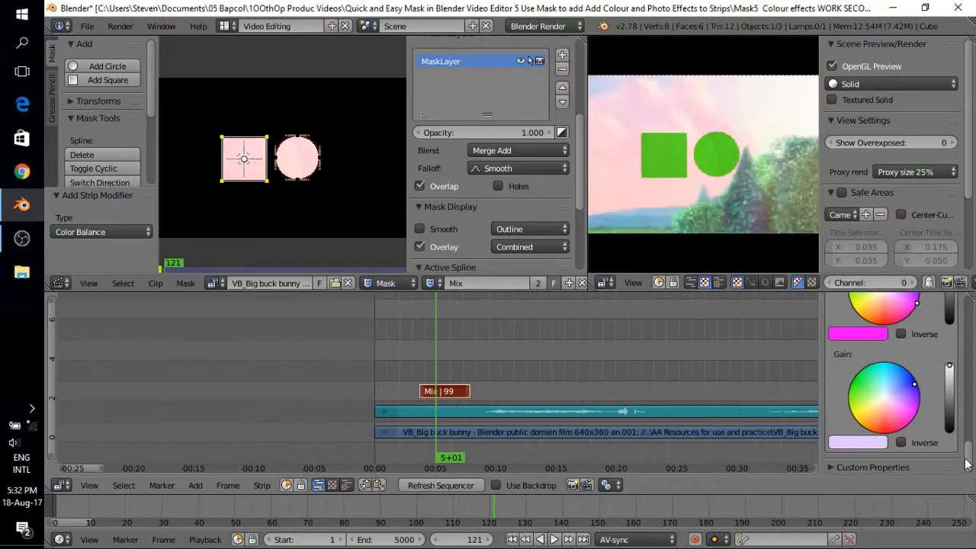
scroll(down, 3)
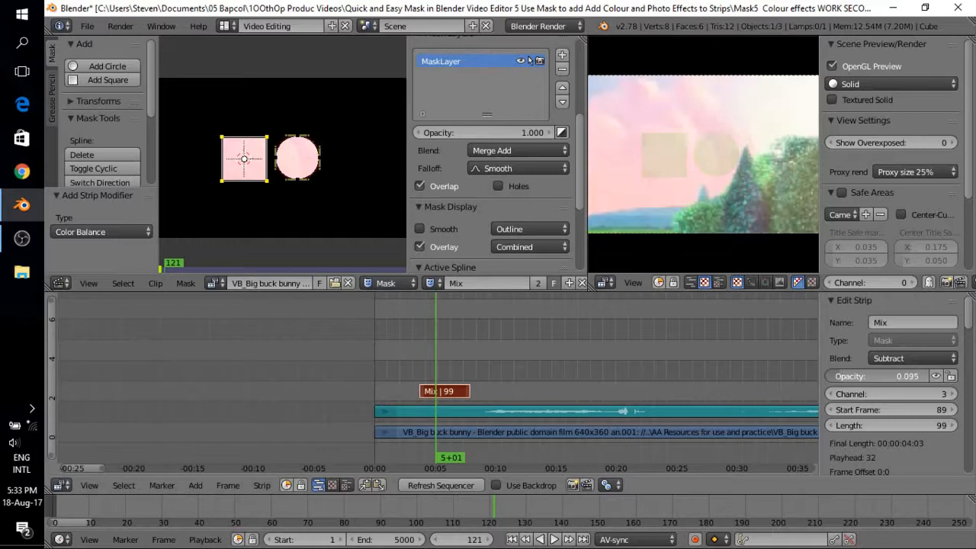
Set the Mix strip's opacity to about 0.489 for softer green shapes
drag(900, 376, 907, 376)
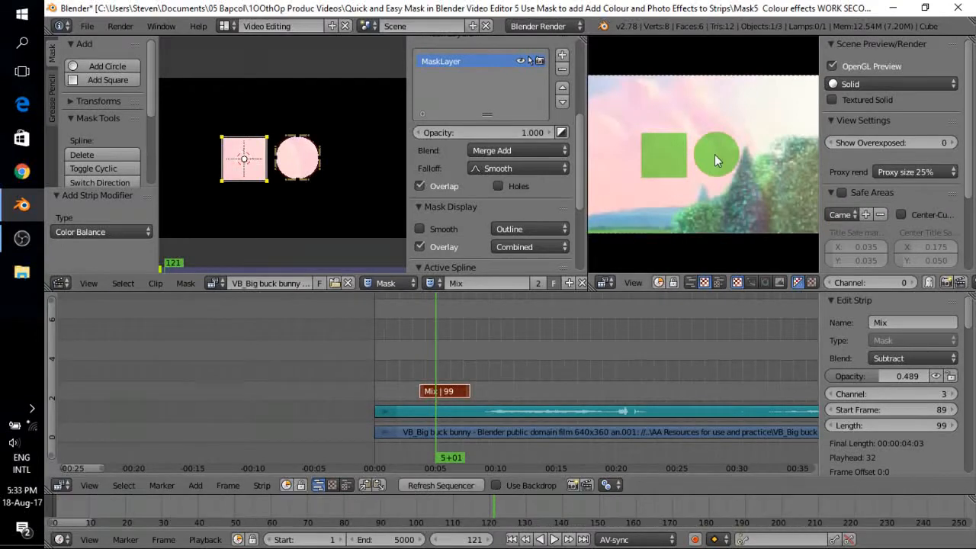
mouse_move(737, 118)
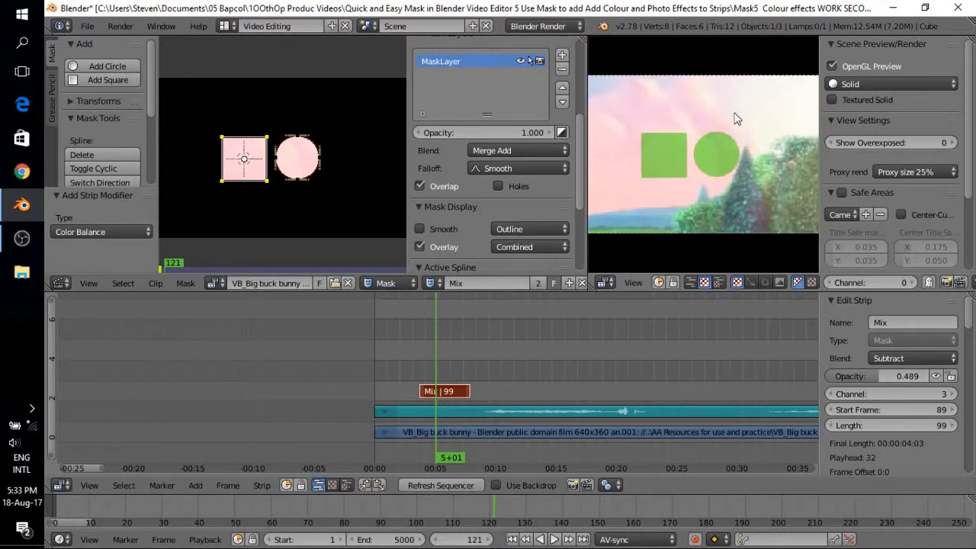
mouse_move(746, 158)
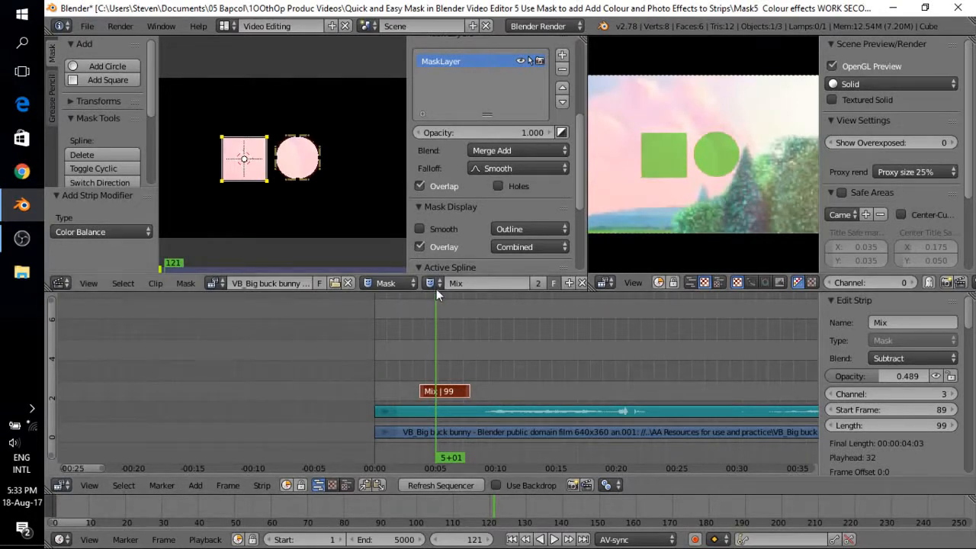
mouse_move(432, 282)
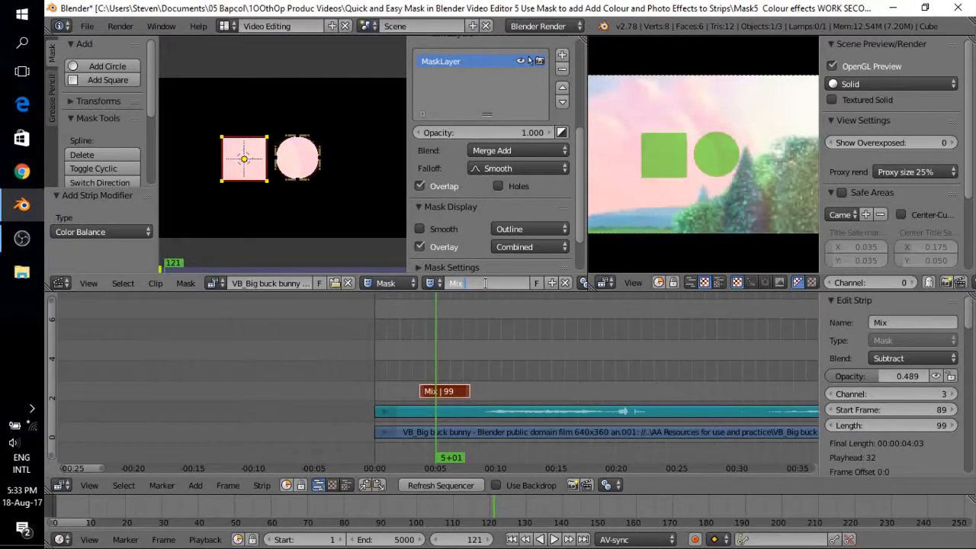
Name the mask copy 'Mix inversion_1' and select it in the mask browse list
text(invertion)
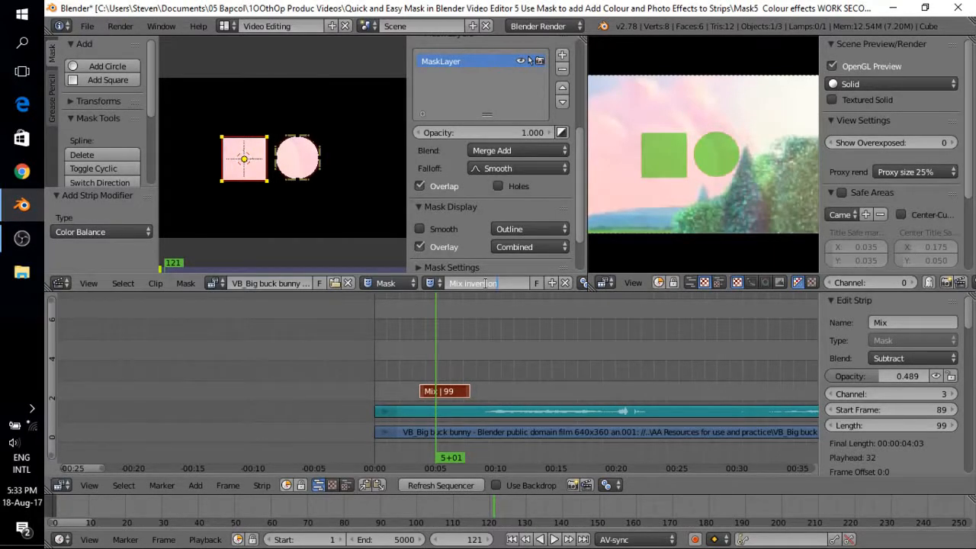
text(_1)
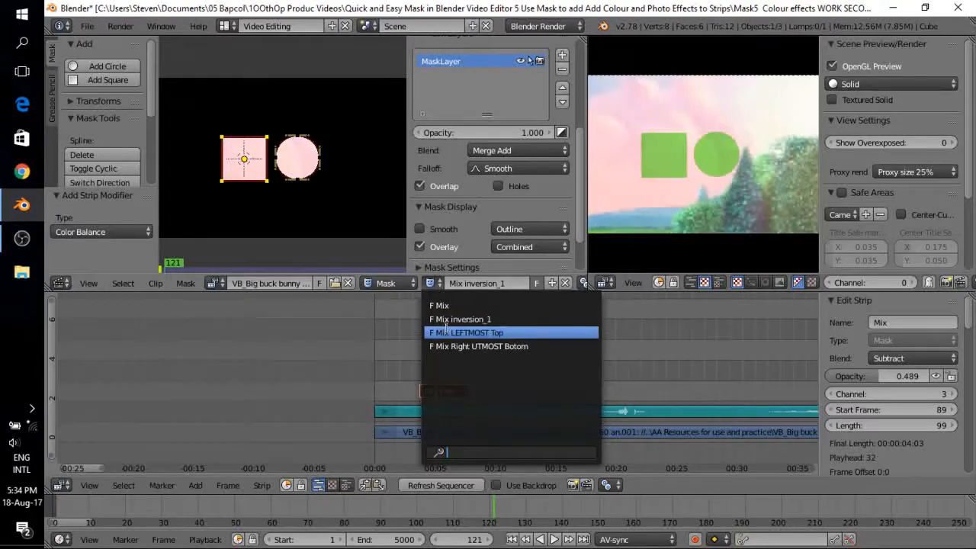
click(465, 332)
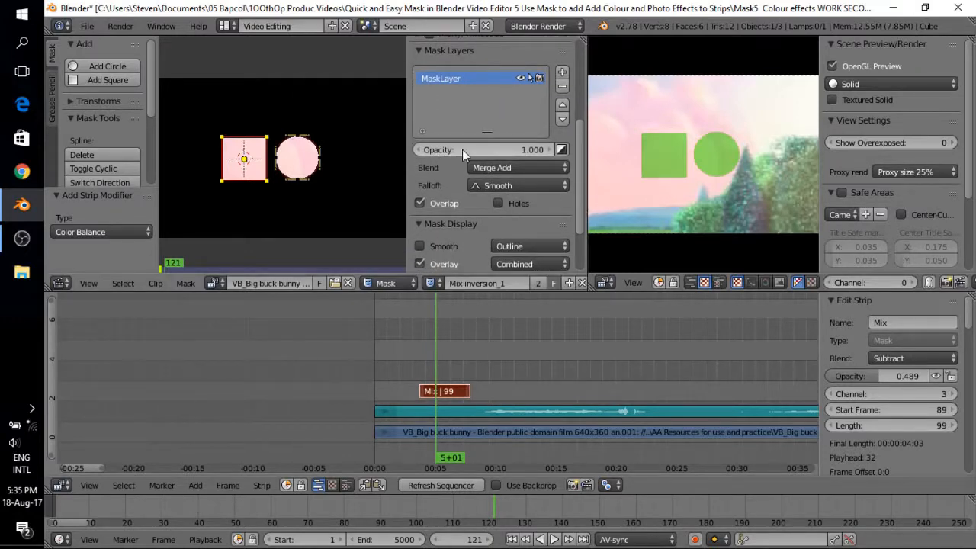
mouse_move(562, 149)
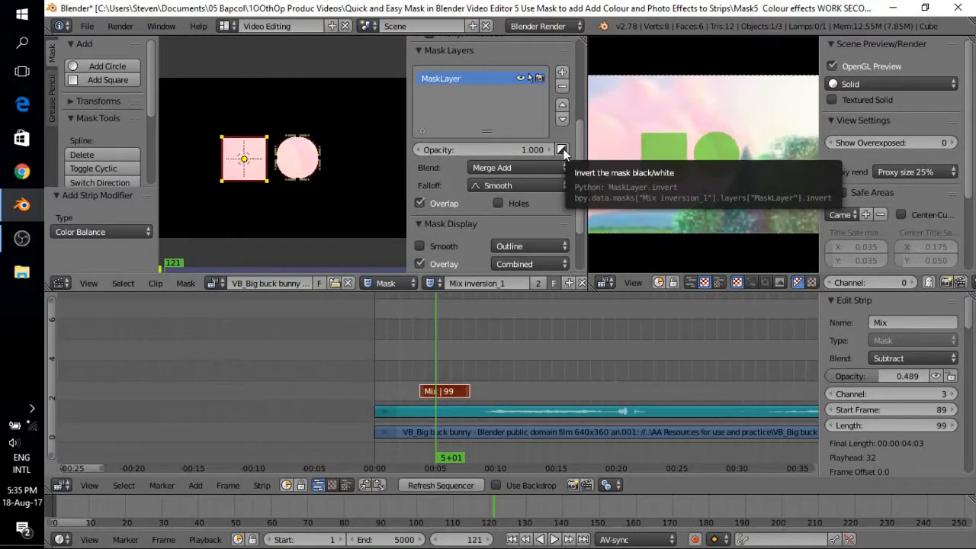
Invert the MaskLayer and keep Mix inversion_1 as the edited mask
click(561, 150)
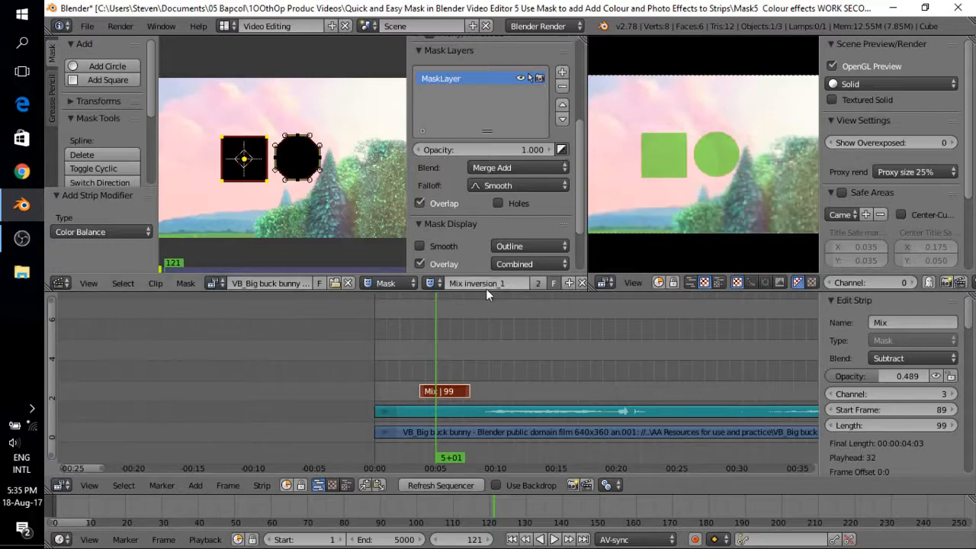
mouse_move(553, 283)
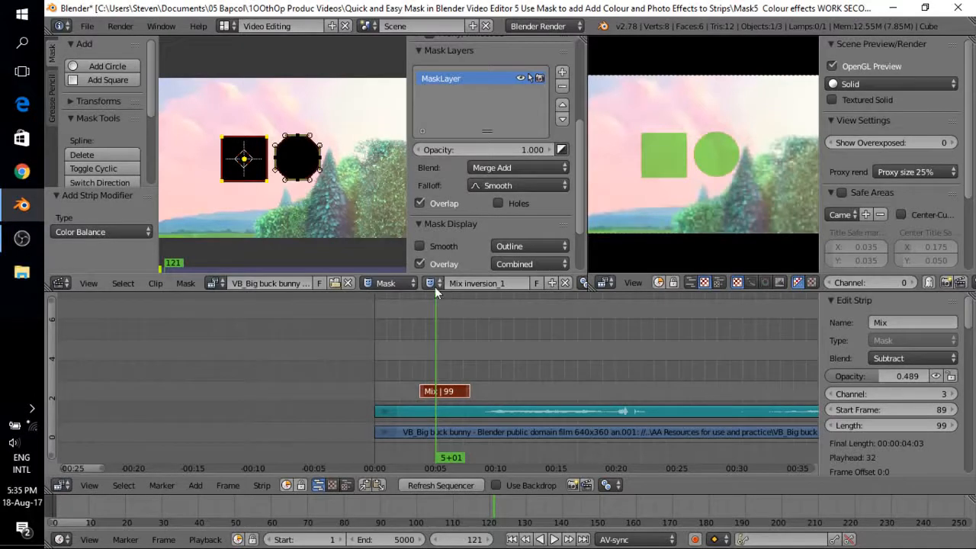
click(486, 282)
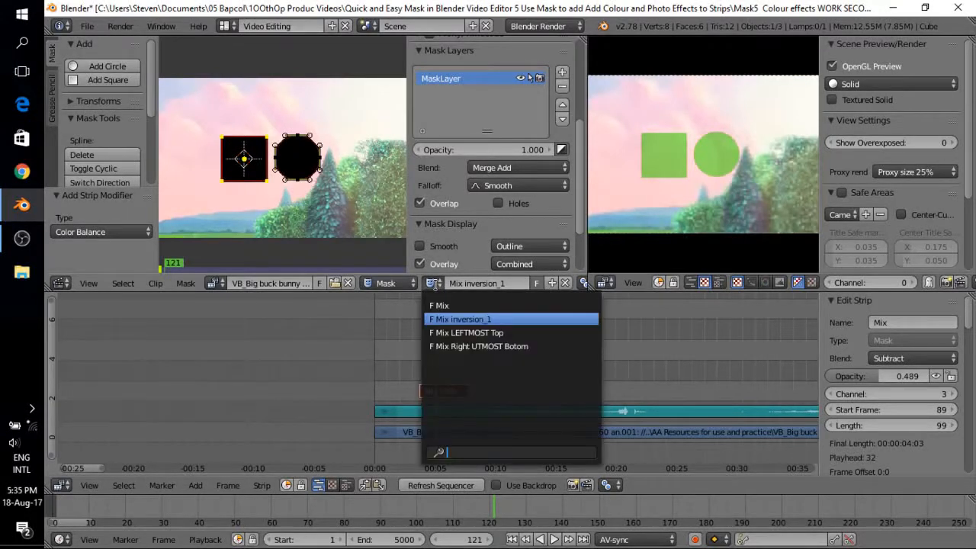
click(459, 319)
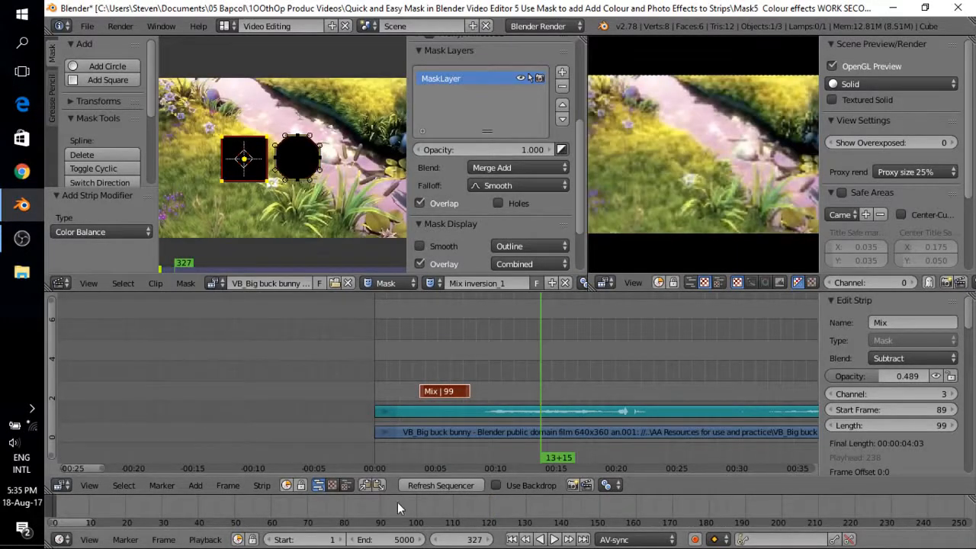
Add the Mix inversion_1 mask as a sequencer strip at frame 327
click(195, 485)
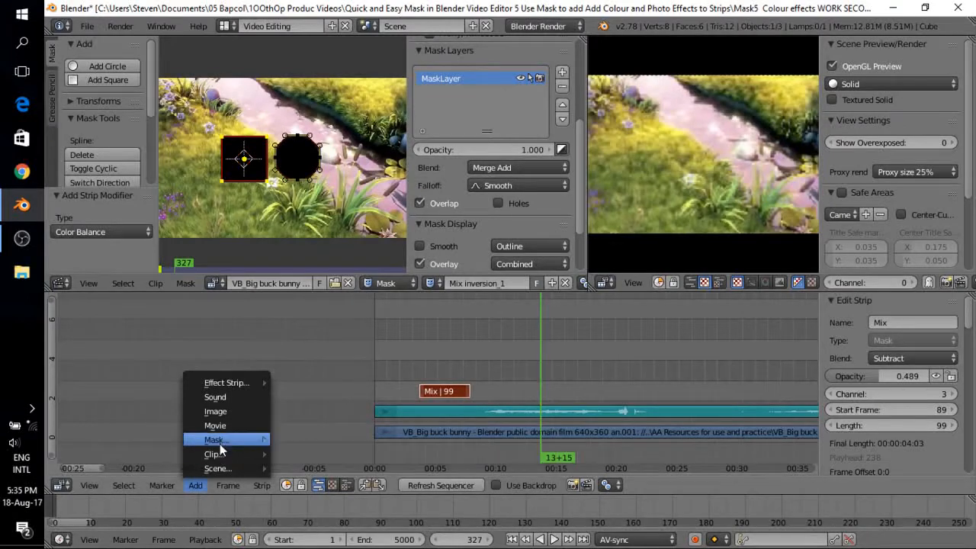
mouse_move(215, 439)
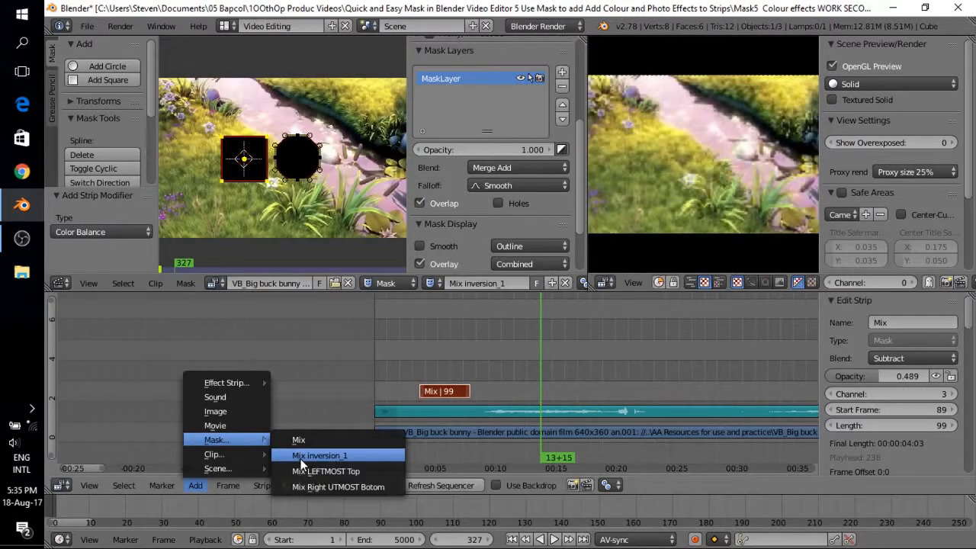
click(319, 455)
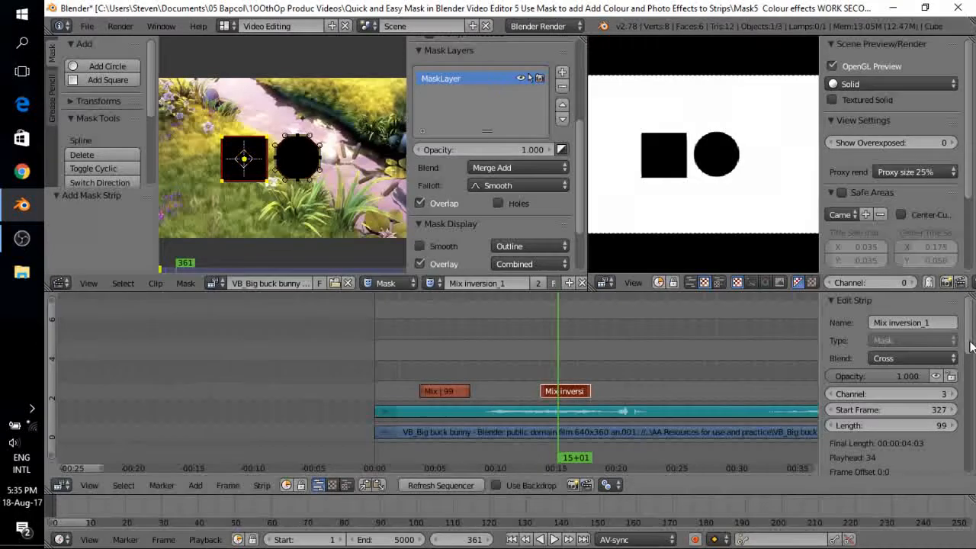
Set the Mix inversion_1 strip's blend to Subtract and adjust its opacity
click(564, 390)
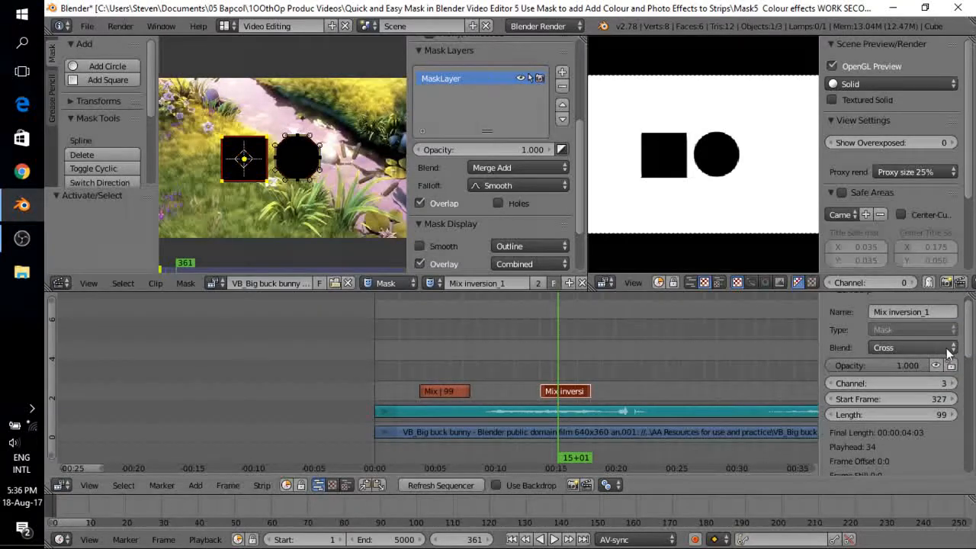
click(911, 347)
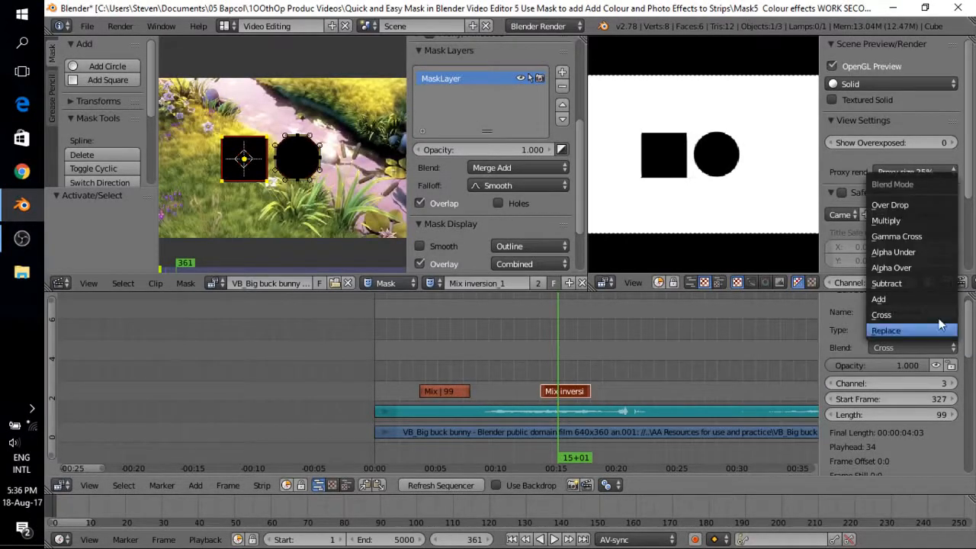
mouse_move(886, 283)
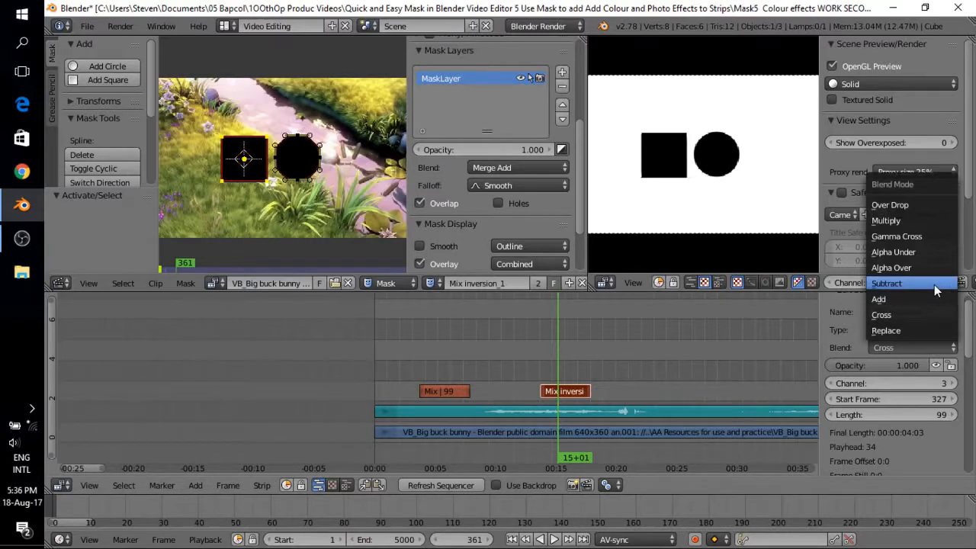
click(886, 283)
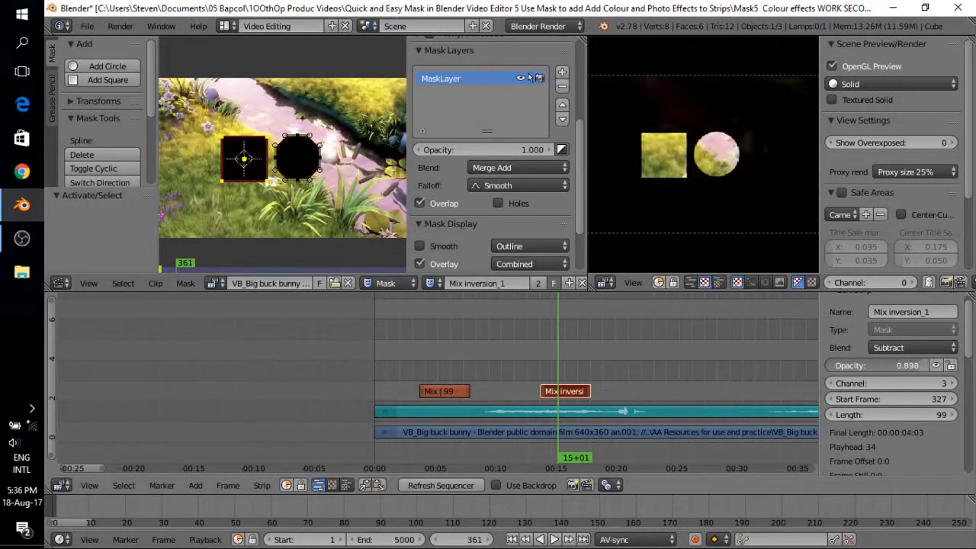
drag(930, 365, 900, 365)
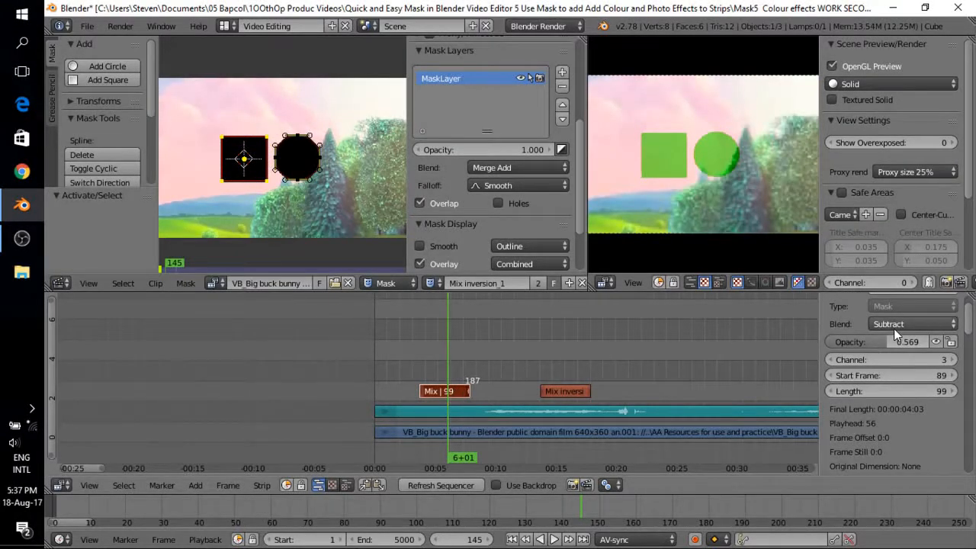
Drag the Mix strip's opacity to about 0.745, then select the Mix inversion_1 strip
drag(907, 342, 876, 341)
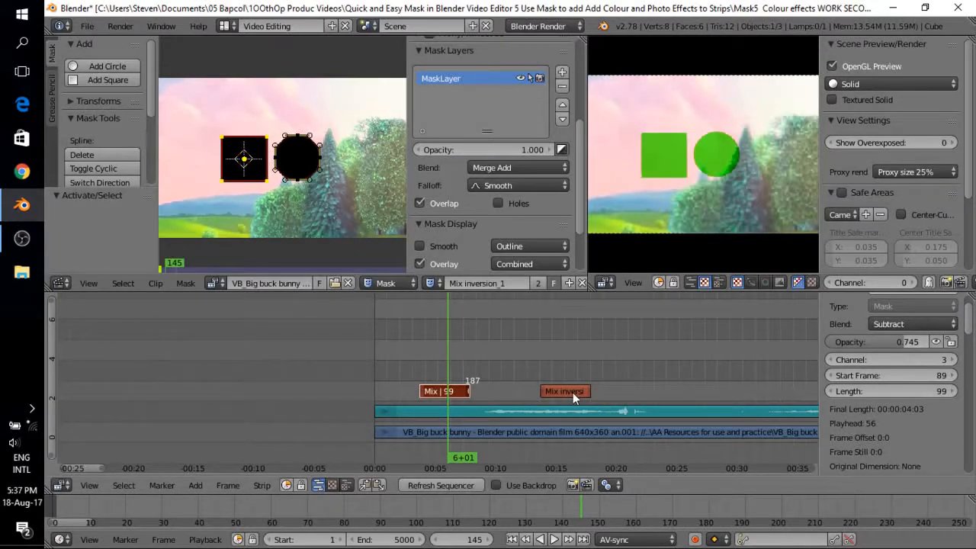
click(568, 397)
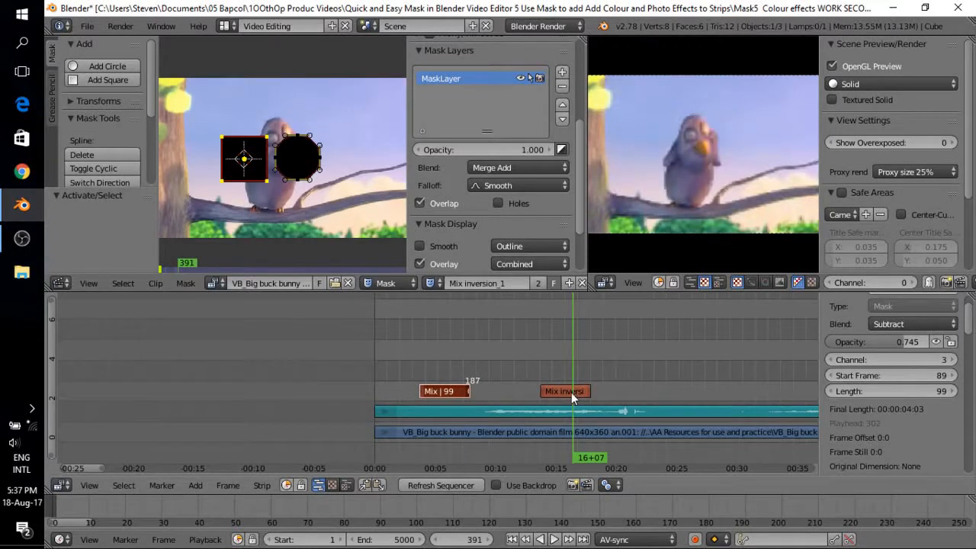